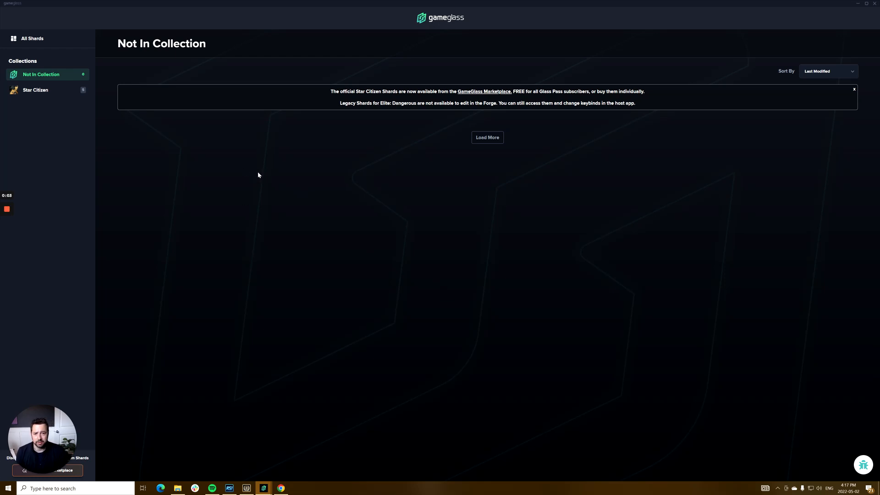
{"action": "mouse_move", "coordinate": [55, 44]}
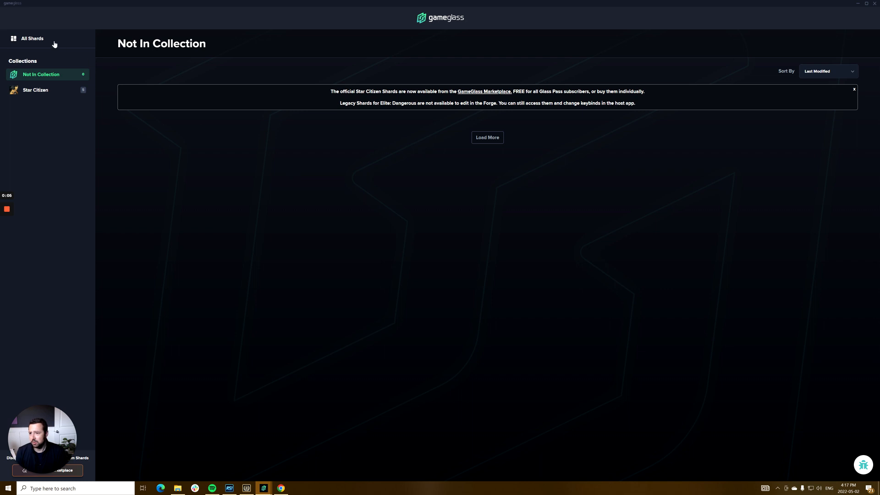
- Show every shard in the GameGlass library via All Shards
{"action": "left_click", "coordinate": [32, 38]}
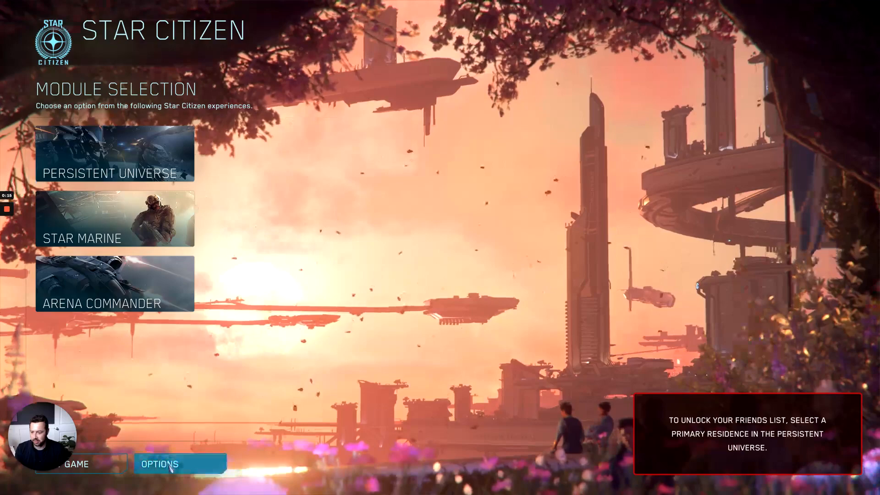
- Load the GameGlass Keyboard control profile from Star Citizen's Keybindings options
{"action": "left_click", "coordinate": [180, 464]}
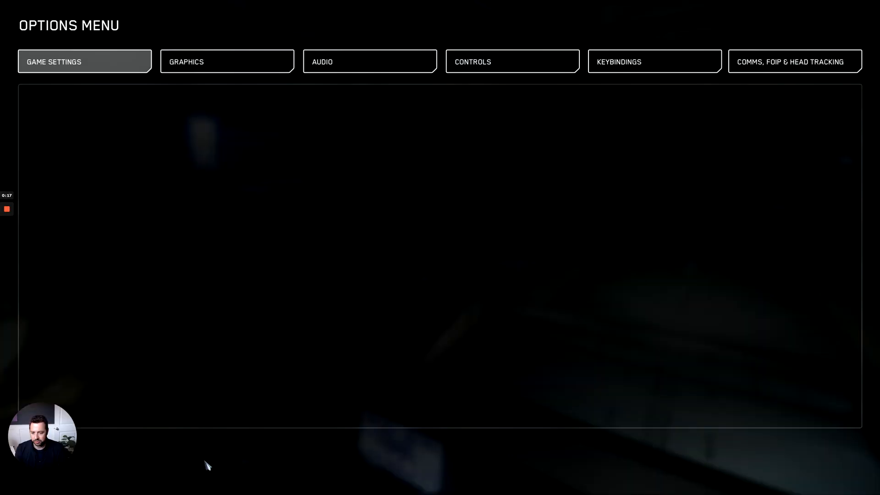
{"action": "left_click", "coordinate": [653, 61]}
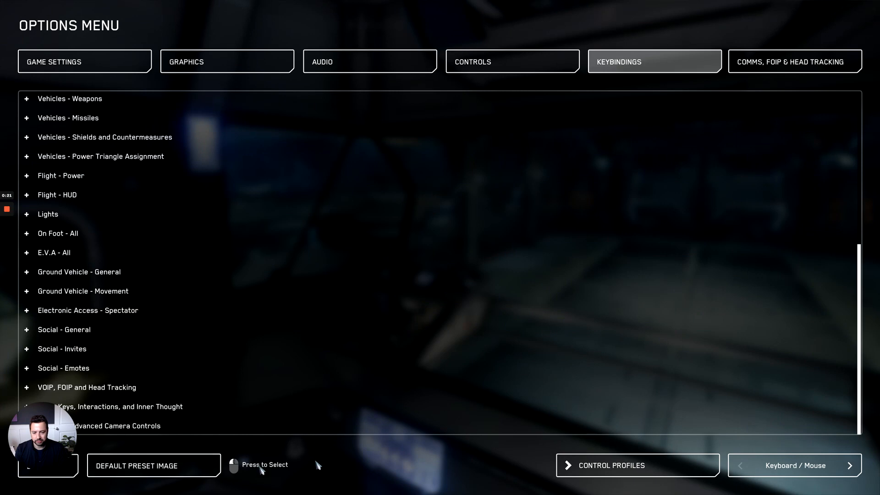
{"action": "left_click", "coordinate": [611, 465]}
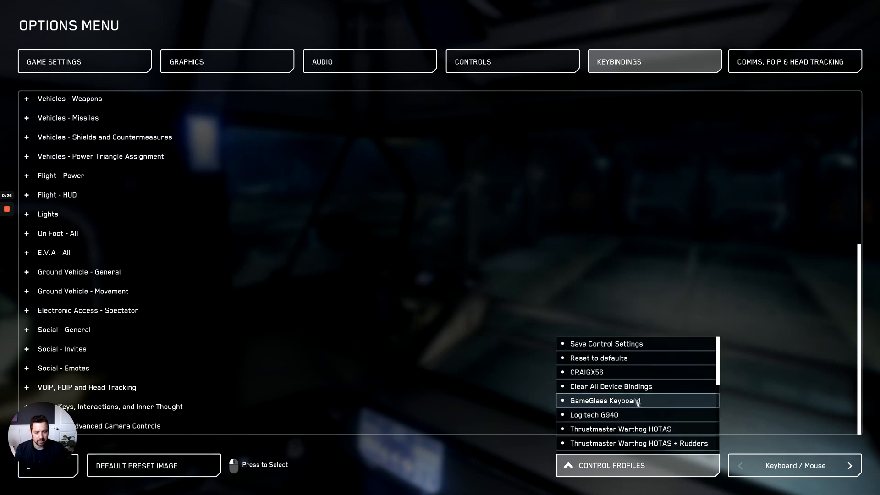
{"action": "mouse_move", "coordinate": [652, 405]}
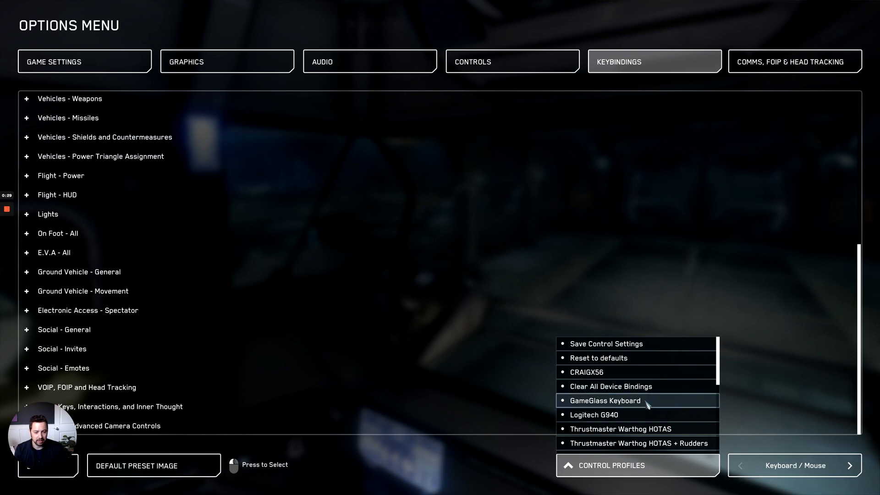
{"action": "left_click", "coordinate": [604, 400]}
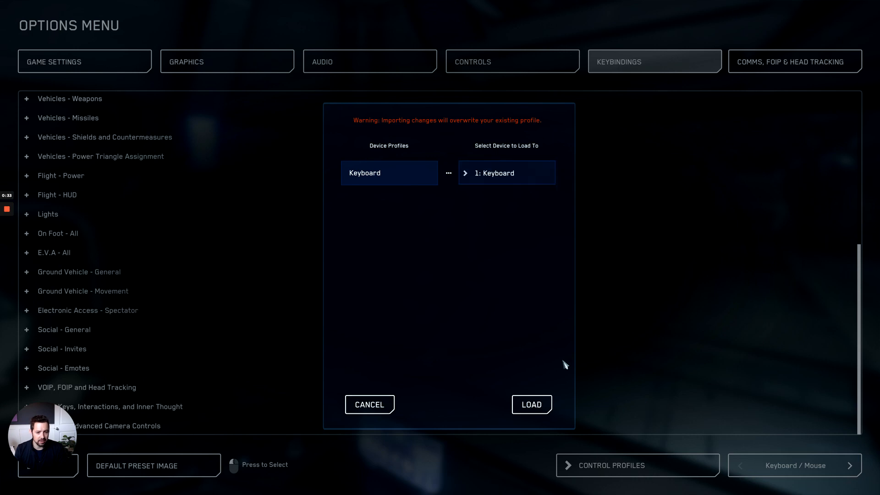
{"action": "left_click", "coordinate": [370, 404]}
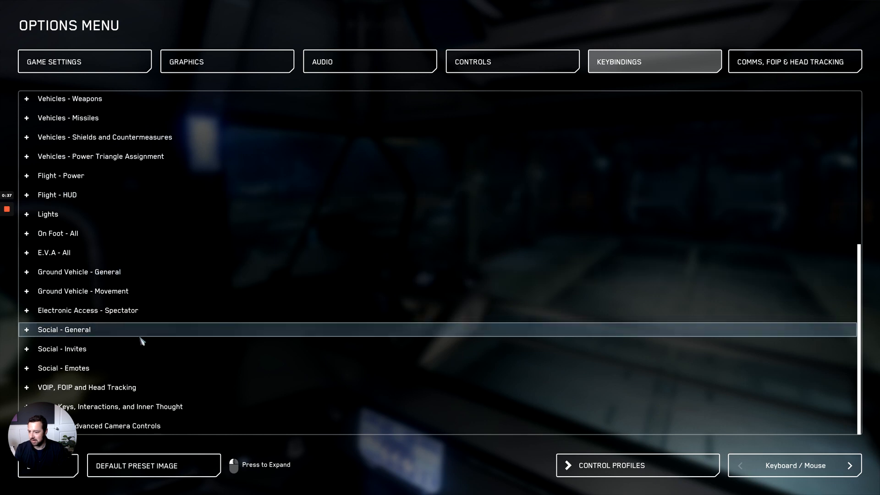
{"action": "left_click", "coordinate": [63, 330]}
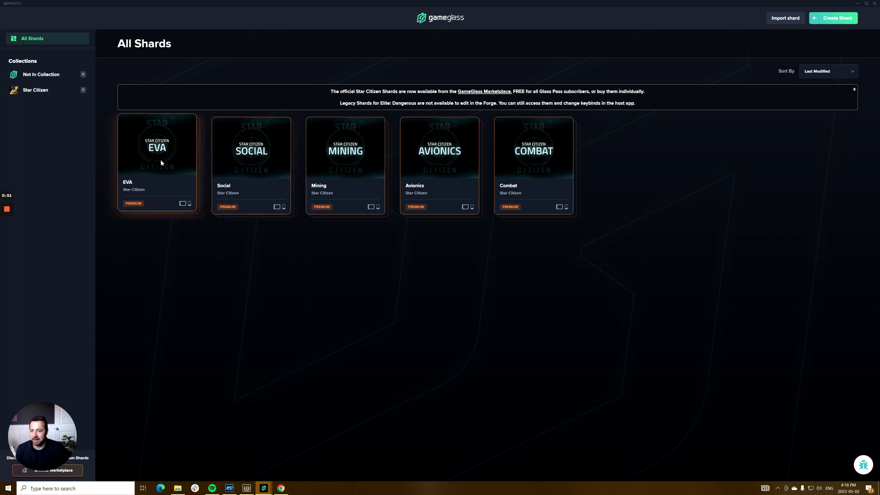
- Open the EVA shard and set its 1024x768 variant to Default
{"action": "left_click", "coordinate": [158, 147]}
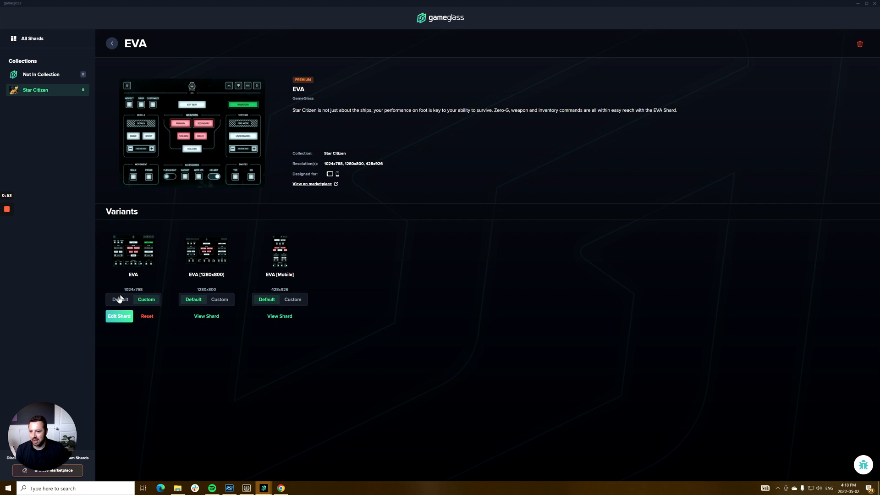
{"action": "left_click", "coordinate": [120, 299]}
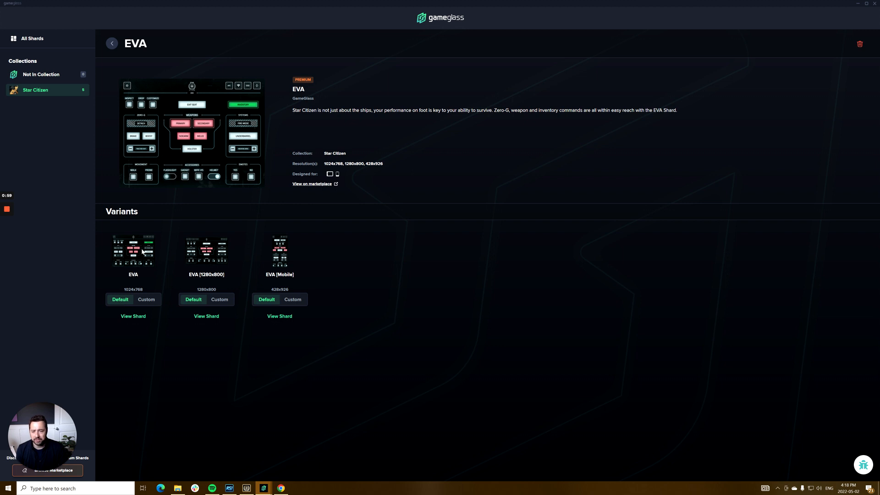
{"action": "mouse_move", "coordinate": [137, 313]}
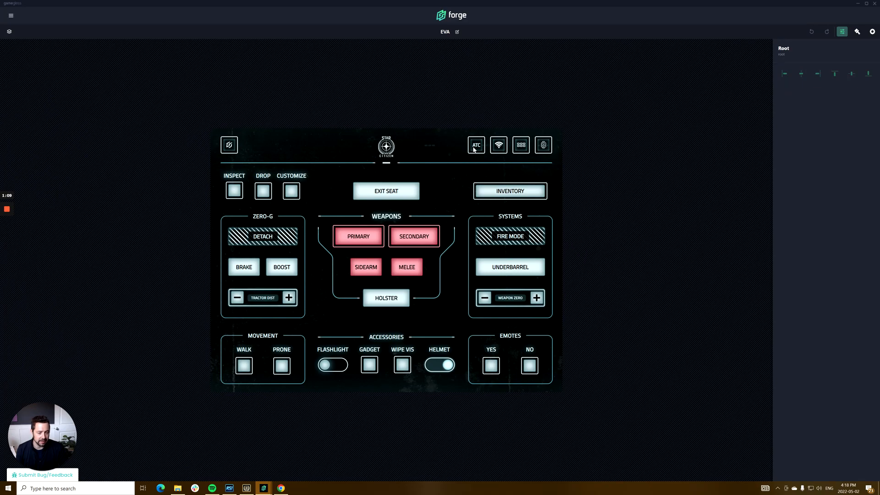
- Inspect an EVA button's properties and the Social shard's Emotes layout in Forge
{"action": "left_click", "coordinate": [369, 365]}
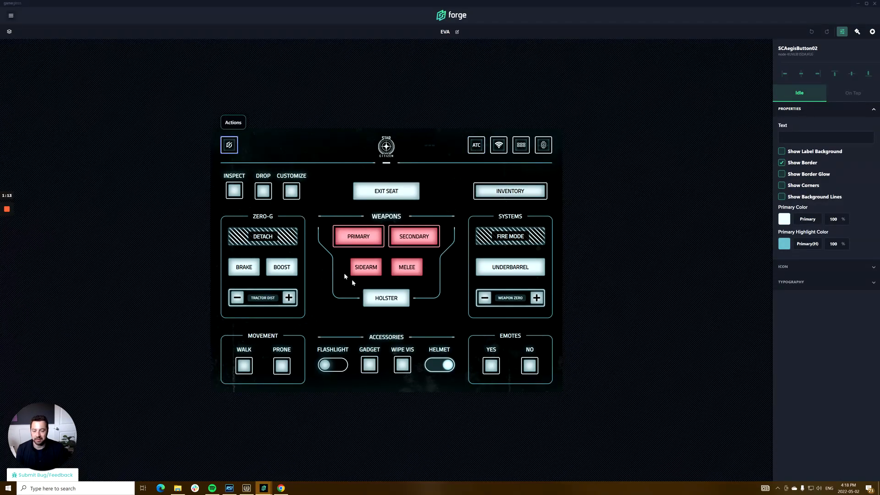
{"action": "left_click", "coordinate": [10, 15]}
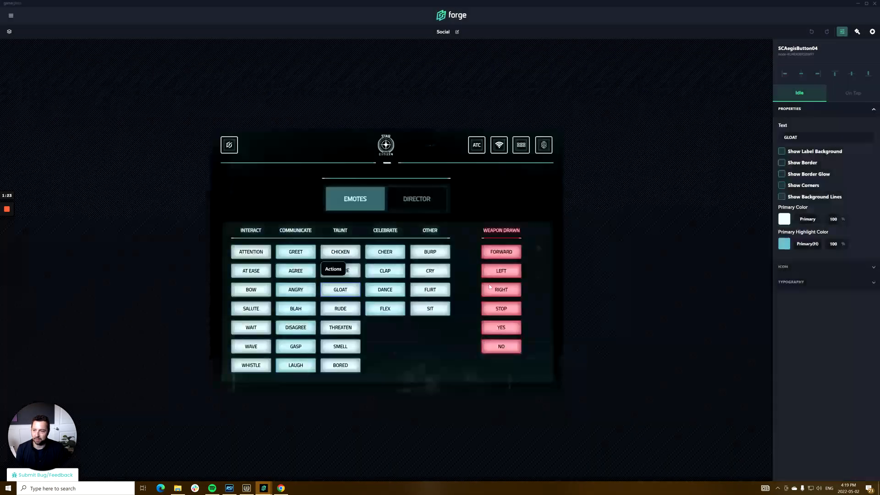
{"action": "left_click", "coordinate": [10, 15]}
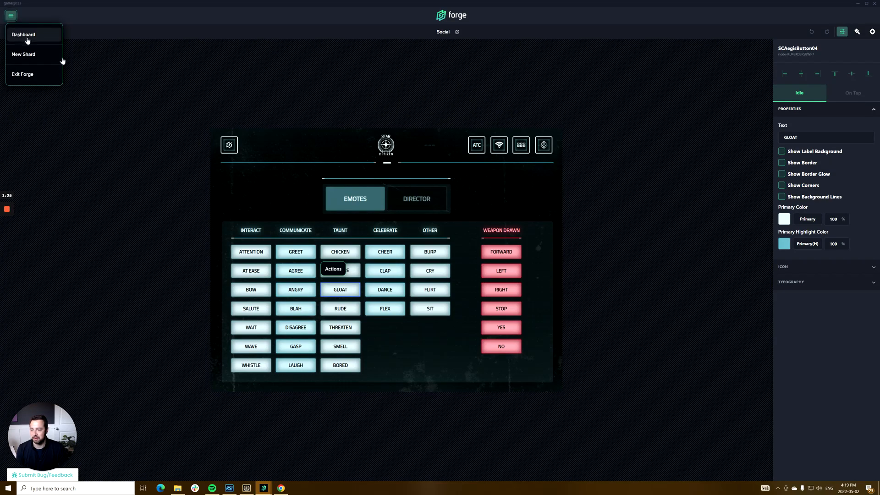
- Switch the EVA 1024x768 variant to Custom, edit it, and inspect Exit Seat
{"action": "left_click", "coordinate": [23, 35]}
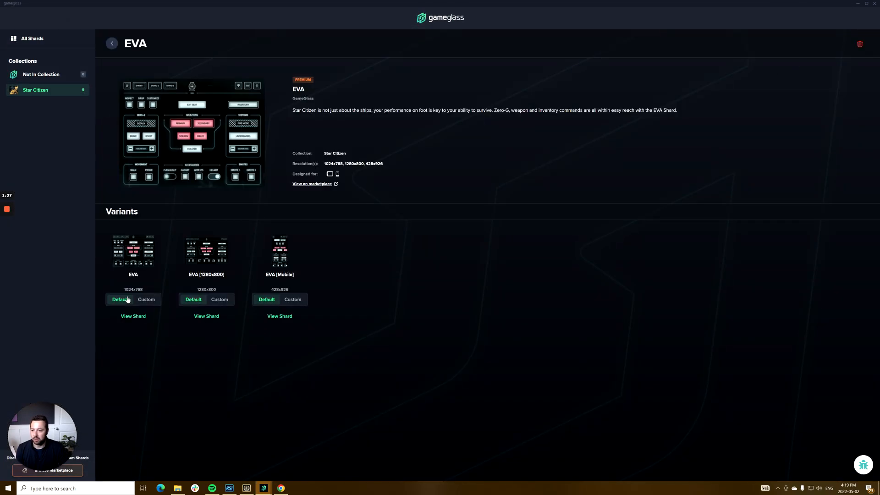
{"action": "left_click", "coordinate": [146, 299]}
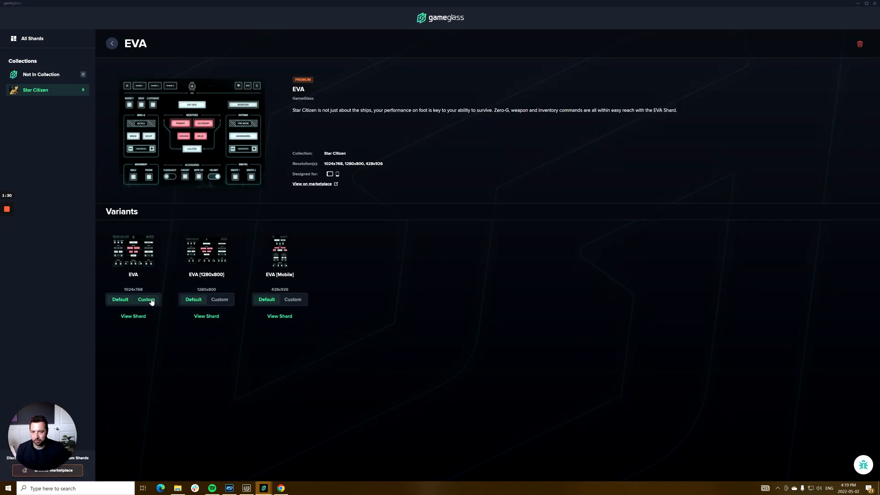
{"action": "left_click", "coordinate": [146, 300]}
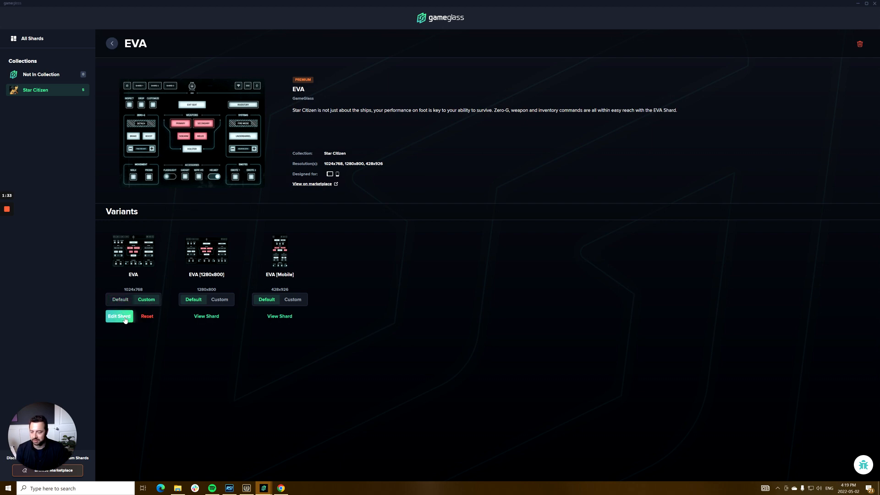
{"action": "left_click", "coordinate": [119, 316]}
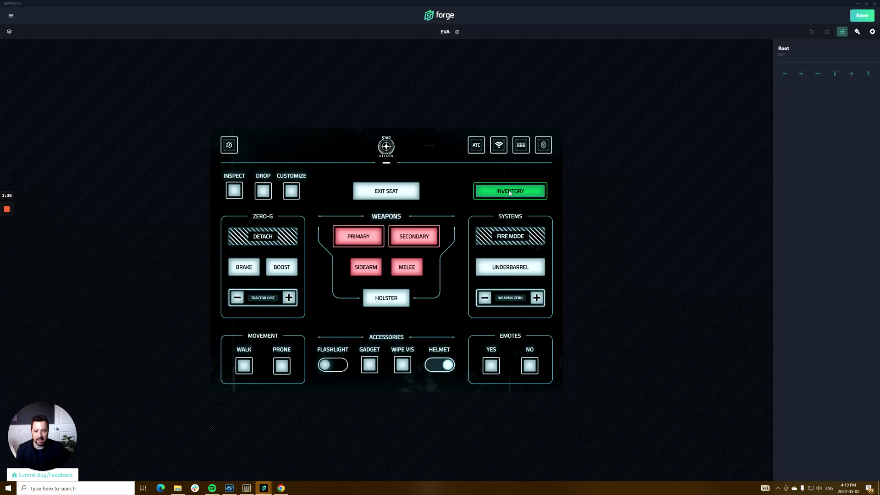
{"action": "left_click", "coordinate": [385, 190]}
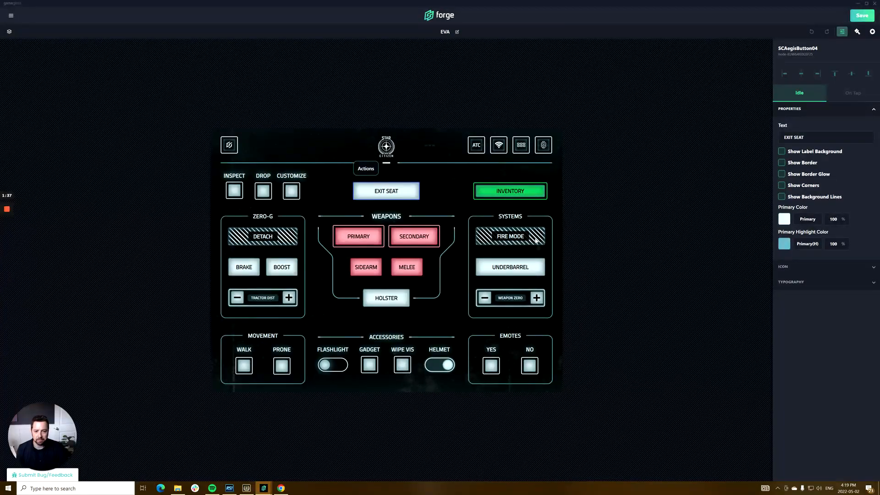
{"action": "mouse_move", "coordinate": [98, 53]}
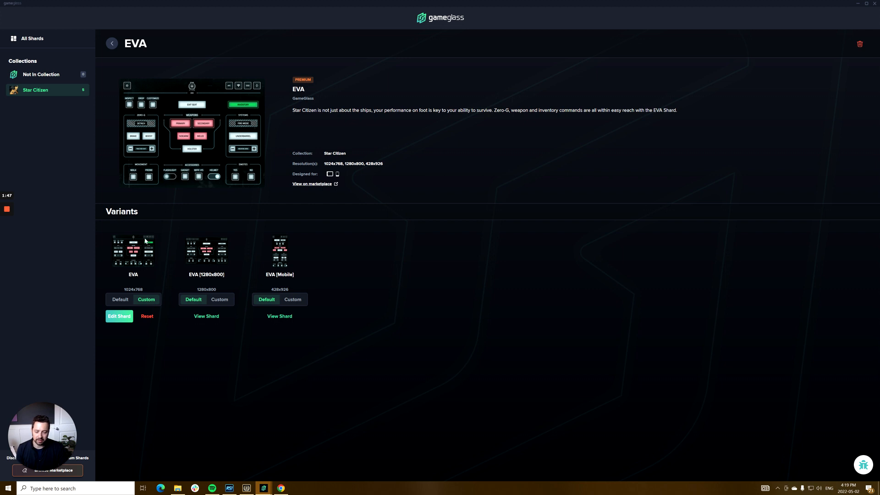
{"action": "mouse_move", "coordinate": [95, 286]}
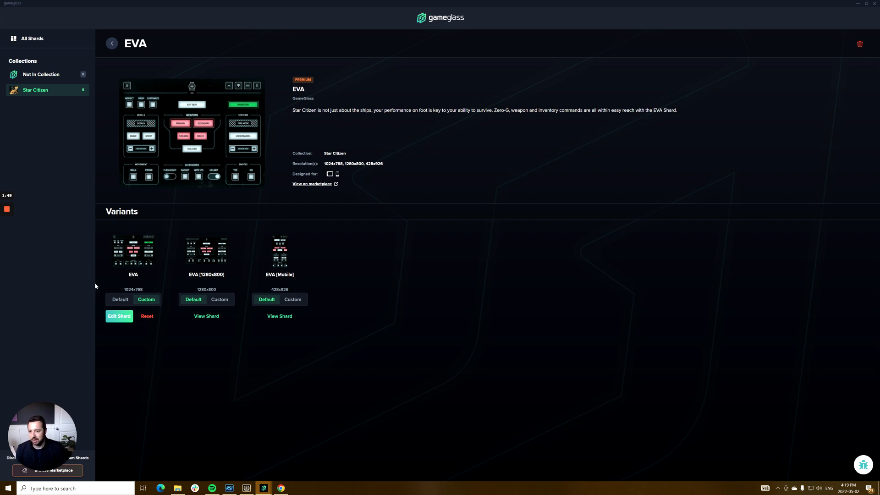
{"action": "mouse_move", "coordinate": [171, 251]}
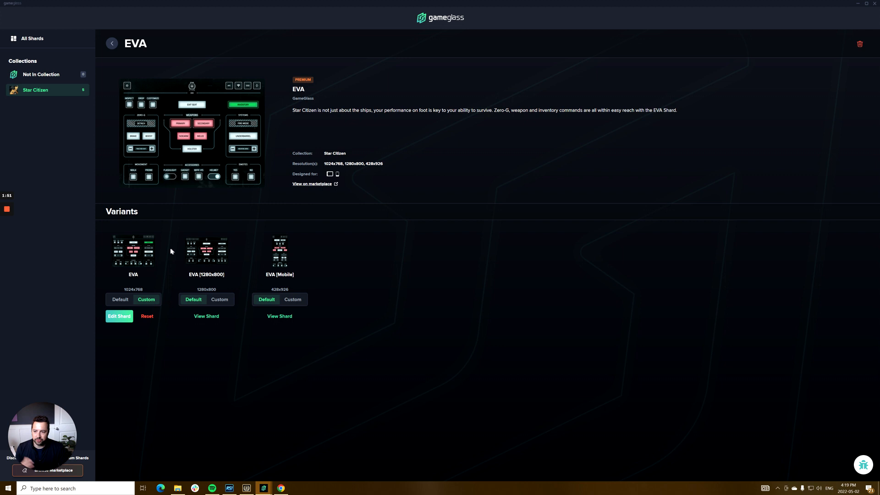
- Toggle the EVA 1024x768 variant Default then Custom, and reset the custom layout
{"action": "left_click", "coordinate": [119, 299]}
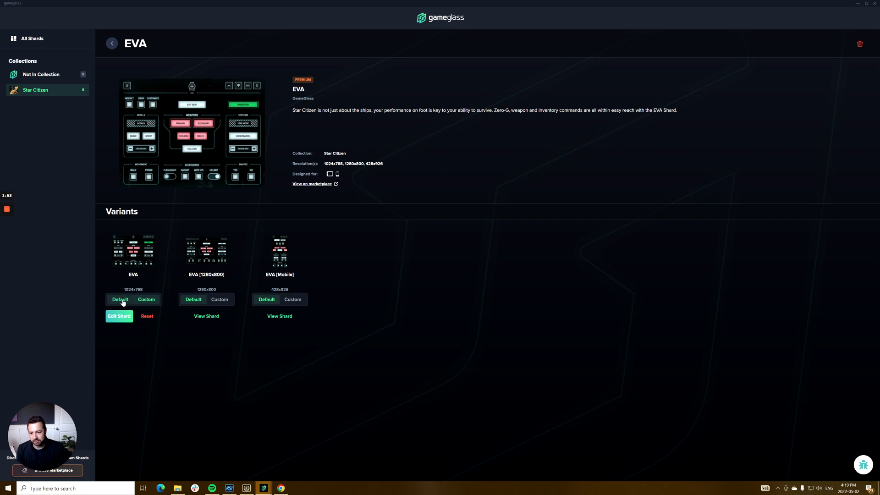
{"action": "left_click", "coordinate": [146, 299]}
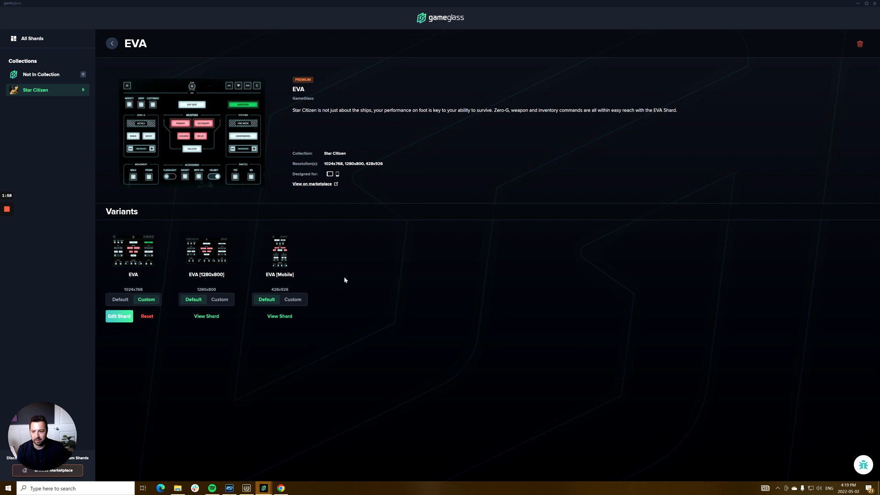
{"action": "left_click", "coordinate": [147, 315]}
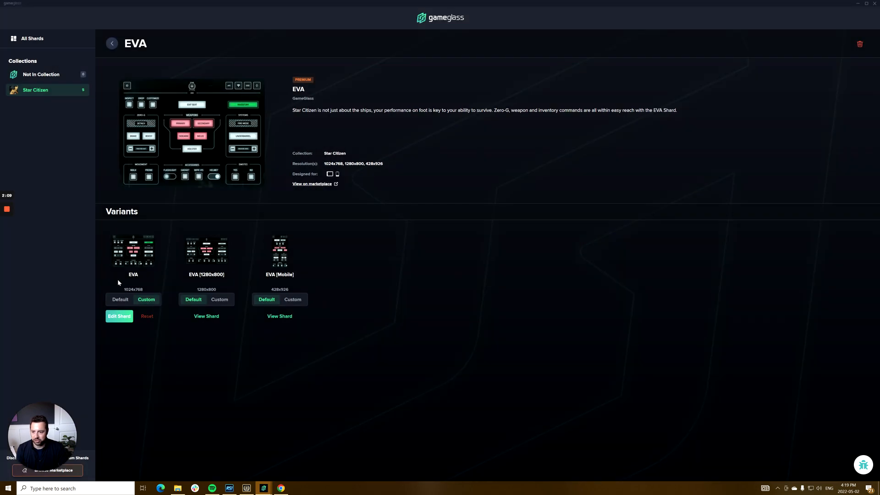
- Open the custom EVA shard in Forge, then return to the EVA shard page
{"action": "left_click", "coordinate": [119, 316]}
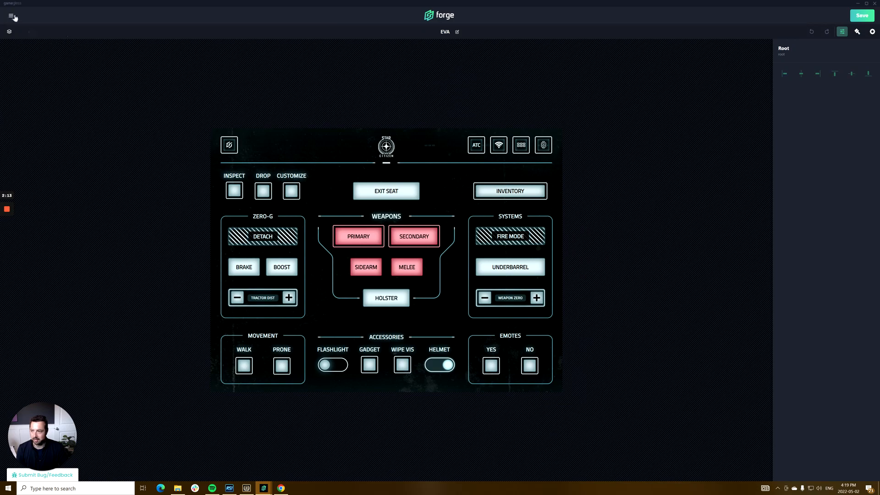
{"action": "left_click", "coordinate": [11, 16]}
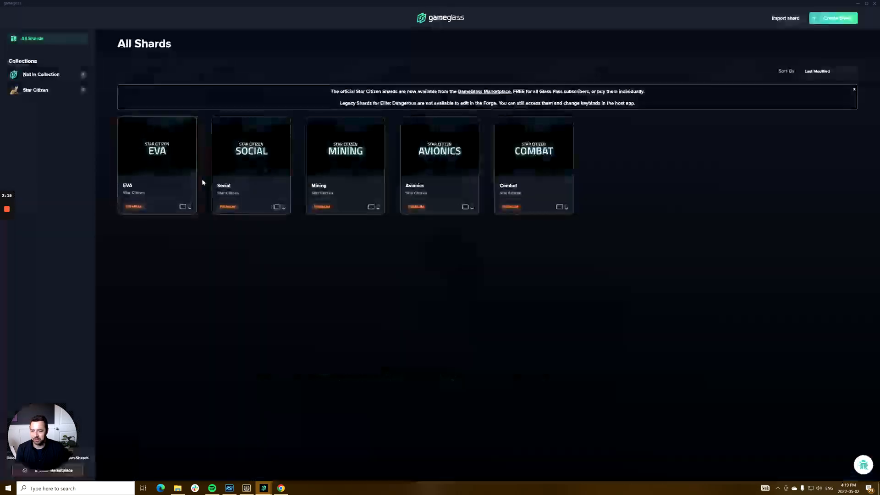
{"action": "left_click", "coordinate": [157, 151]}
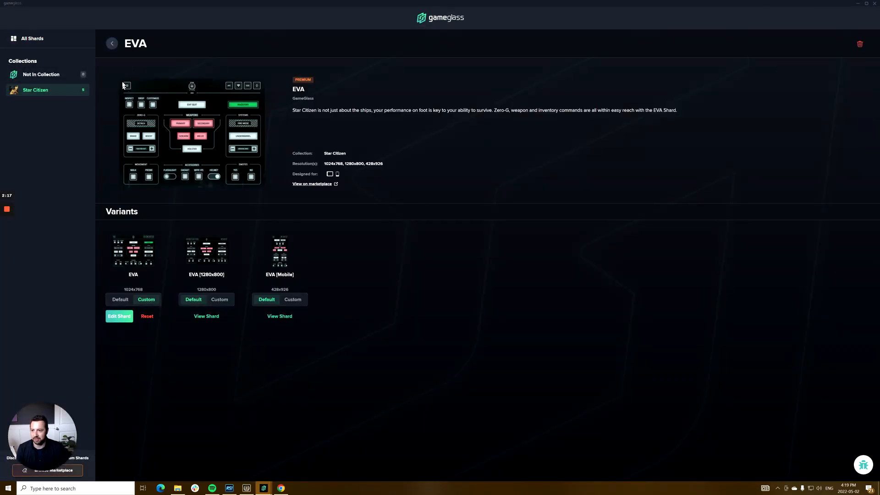